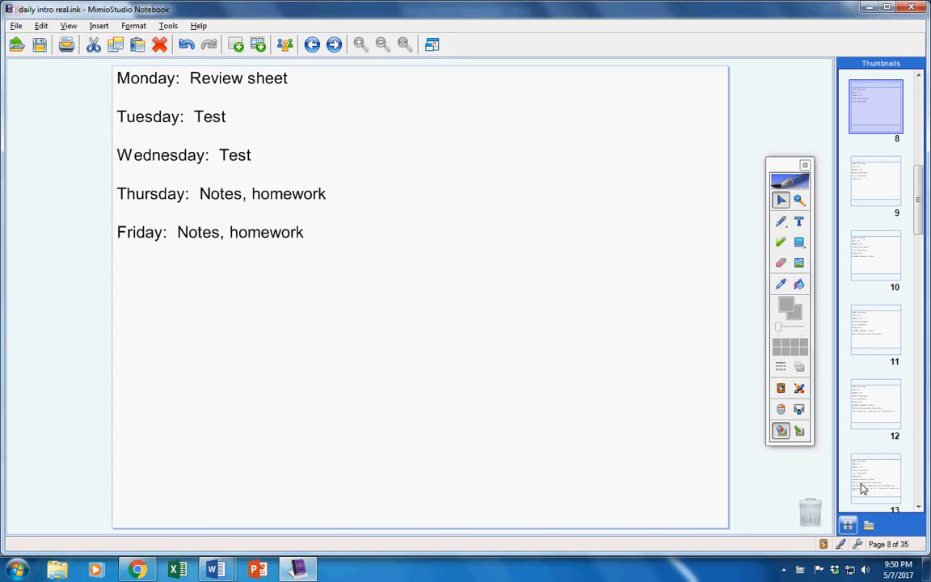
pyautogui.moveTo(766, 223)
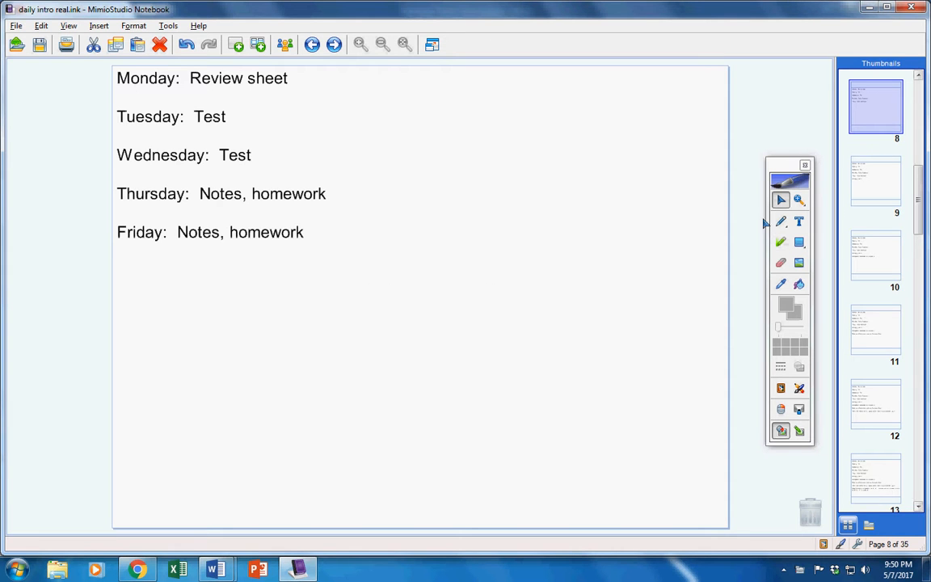
# With the red pen, mark beside Monday's Review sheet and bracket the Tuesday and Wednesday tests
pyautogui.click(781, 222)
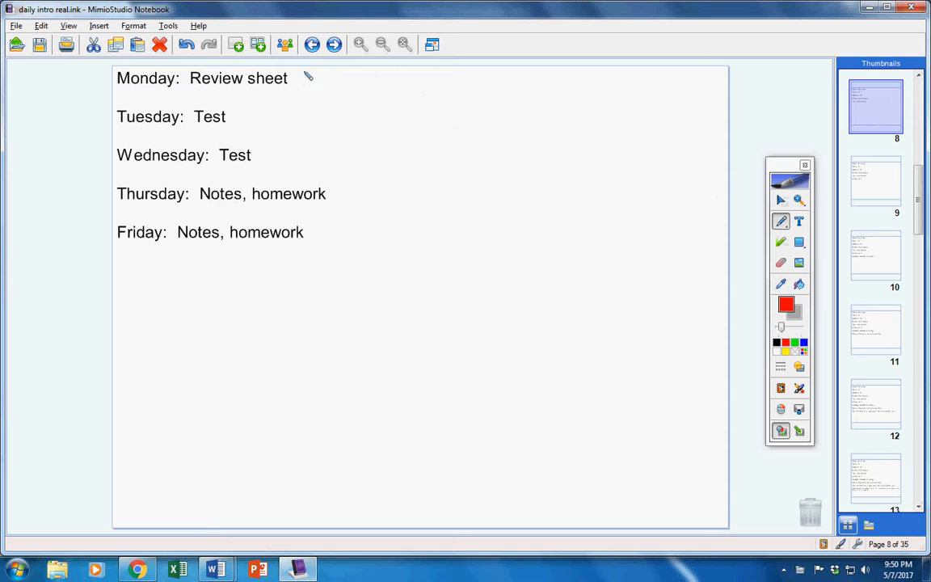
pyautogui.moveTo(298, 81); pyautogui.dragTo(326, 81)
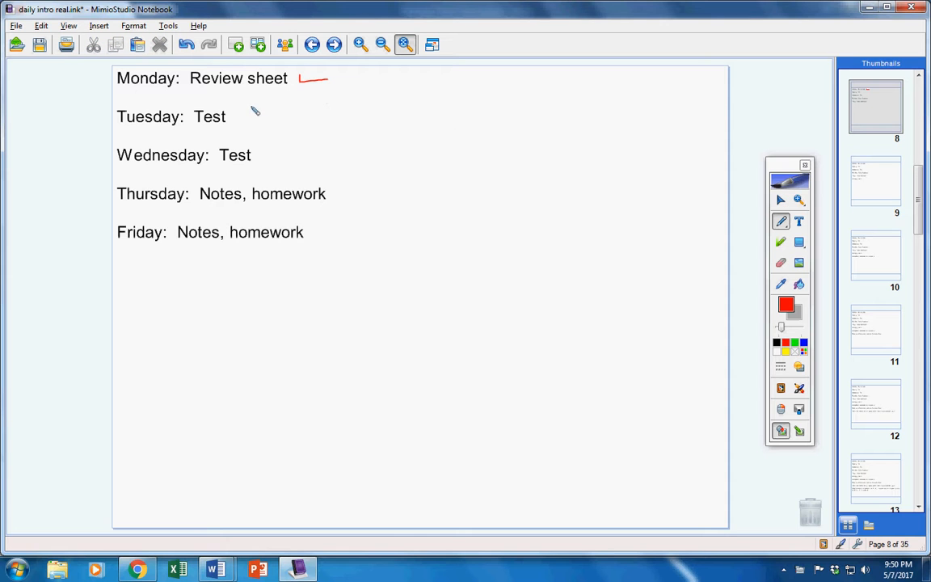
pyautogui.moveTo(257, 109); pyautogui.dragTo(261, 165)
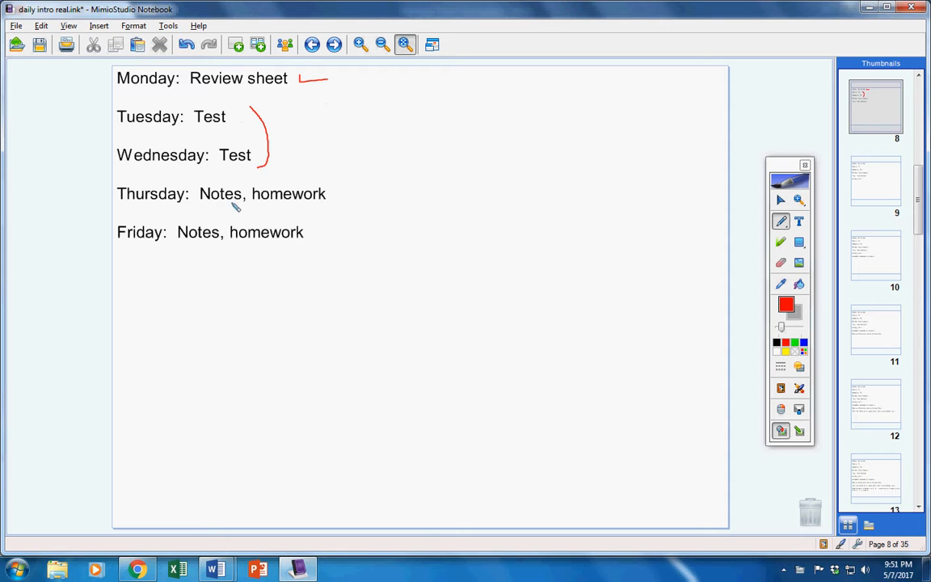
# Underline Thursday's and Friday's notes/homework entries in red and advance to page 9
pyautogui.moveTo(201, 208); pyautogui.dragTo(317, 208)
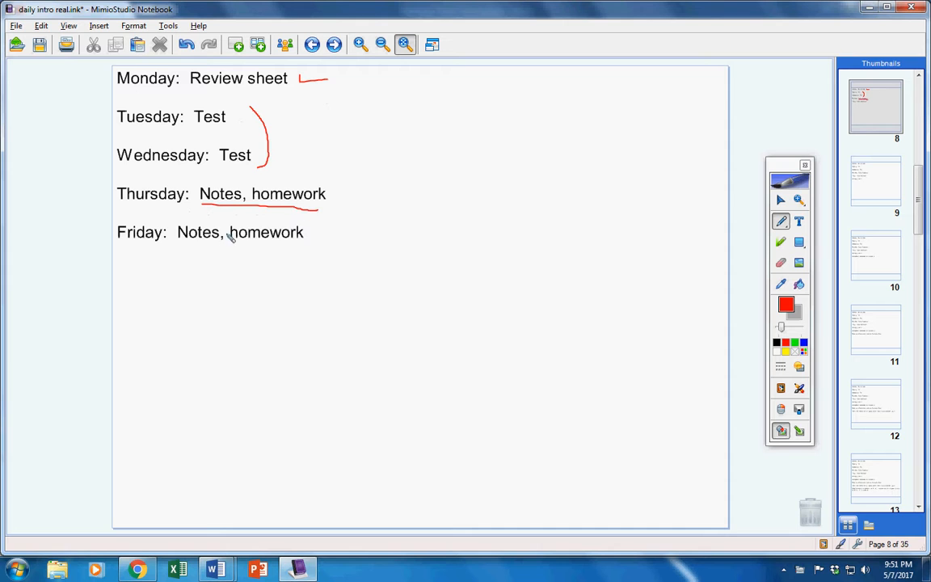
pyautogui.moveTo(181, 244); pyautogui.dragTo(305, 244)
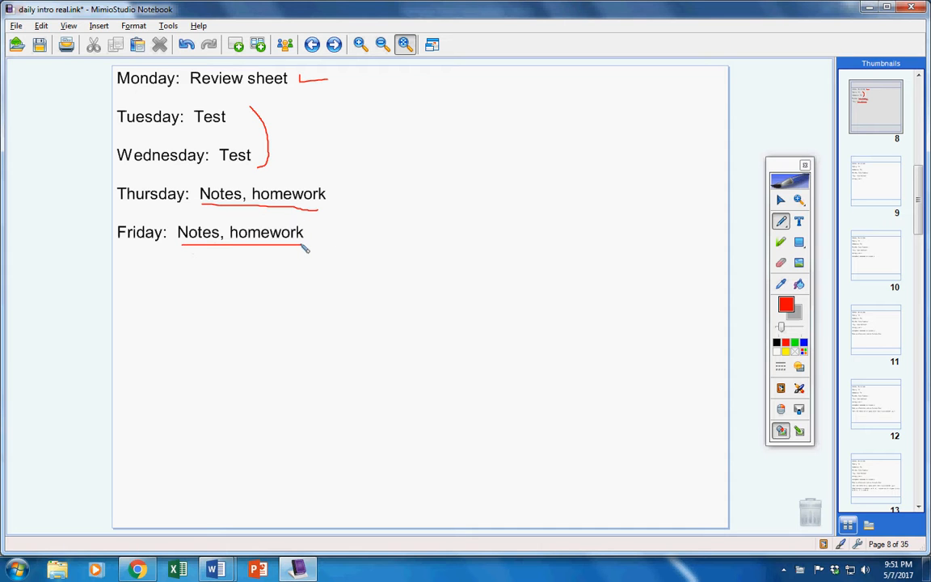
pyautogui.moveTo(397, 107)
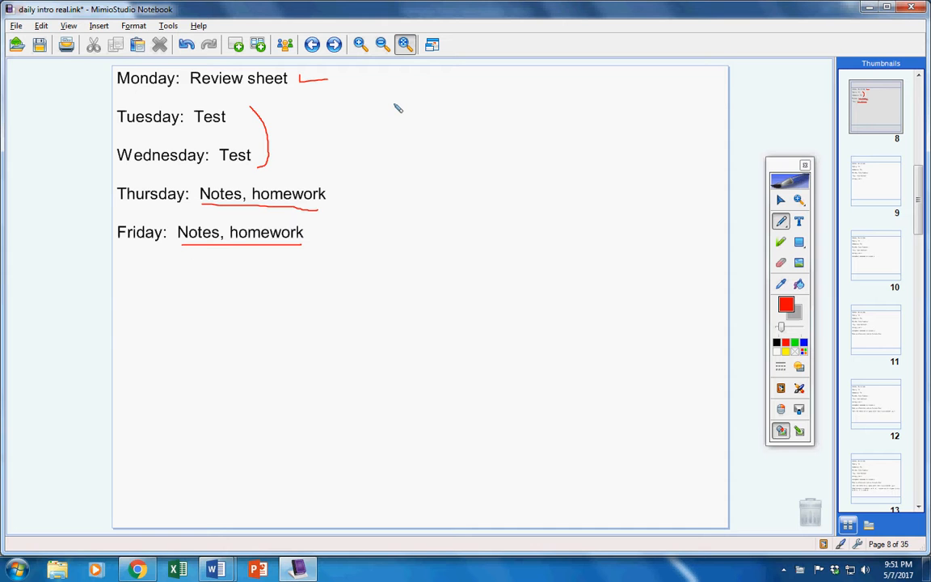
pyautogui.click(875, 106)
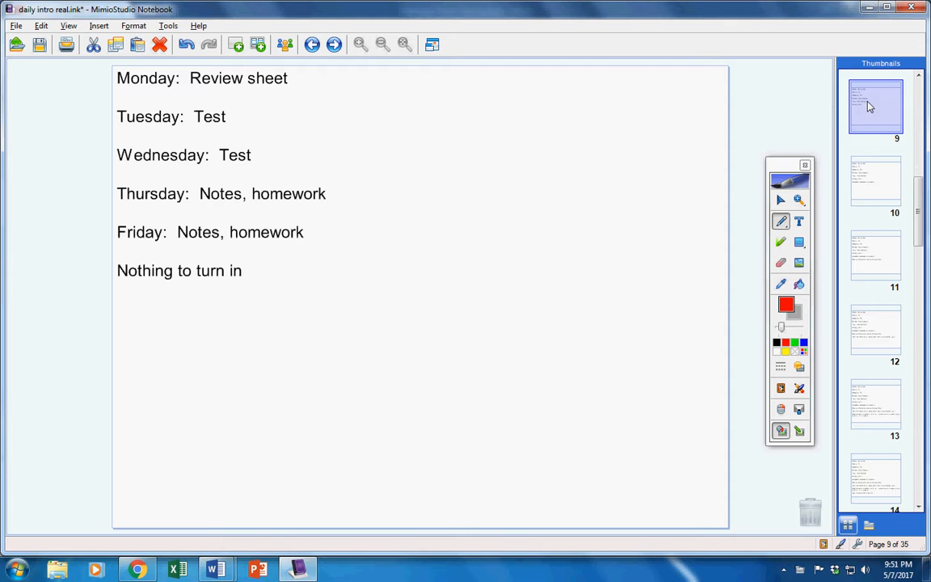
# Add 'Incompletes, remember test/quiz policy' and advance to page 10
pyautogui.write('Incompletes, remember test/quiz policy')
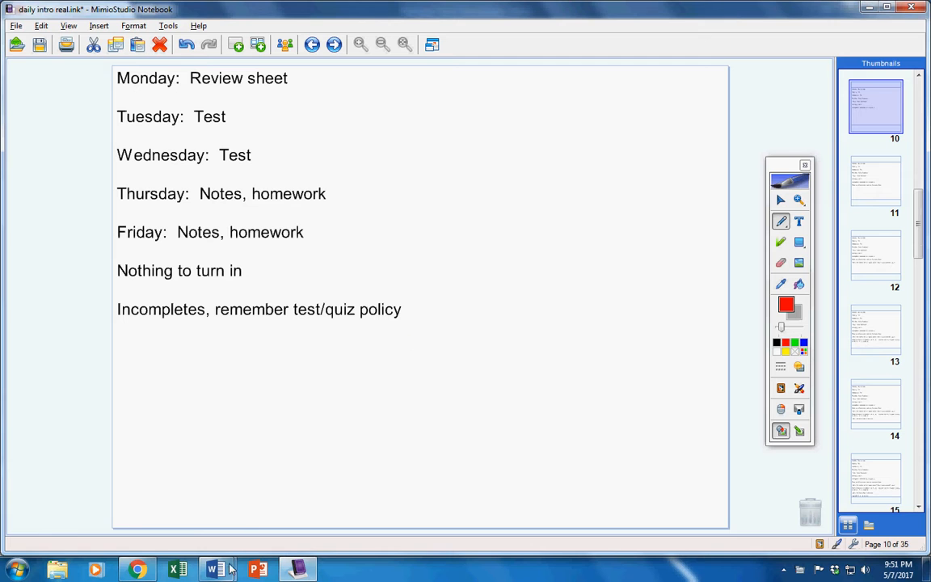
pyautogui.click(217, 568)
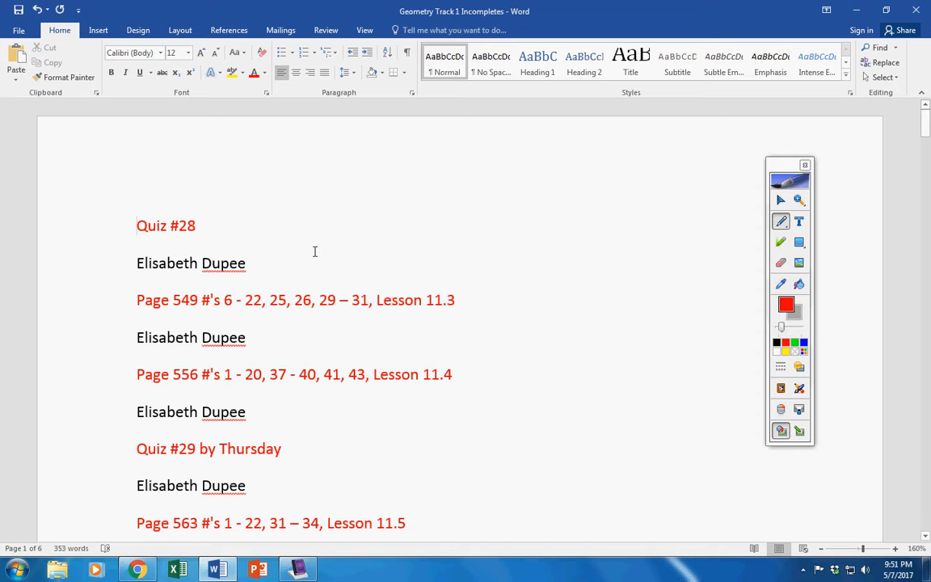
pyautogui.moveTo(320, 247)
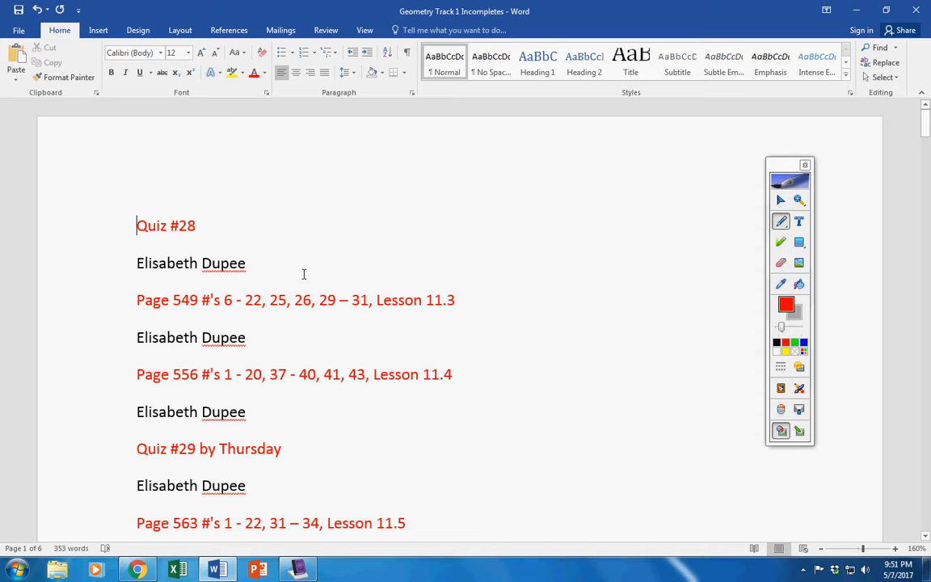
pyautogui.moveTo(475, 283)
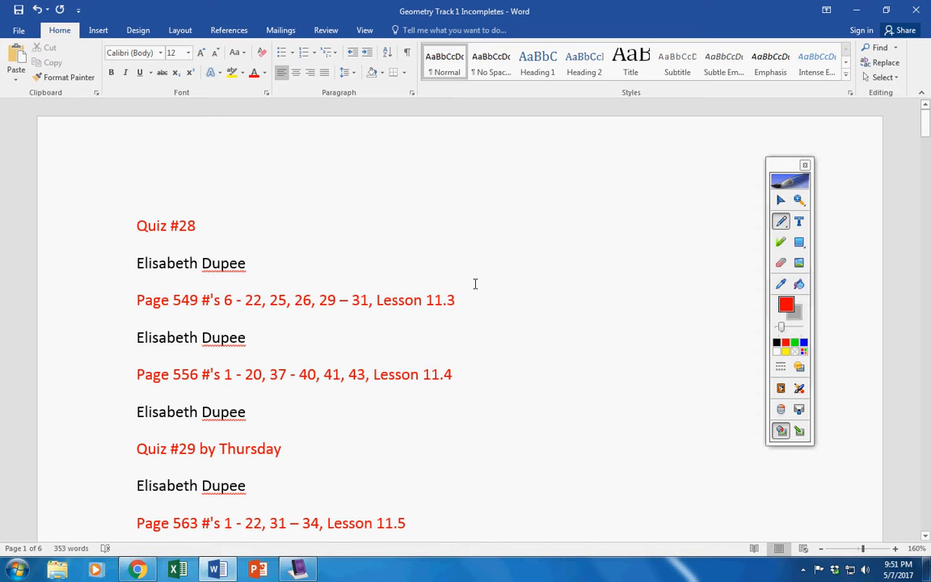
pyautogui.moveTo(439, 283)
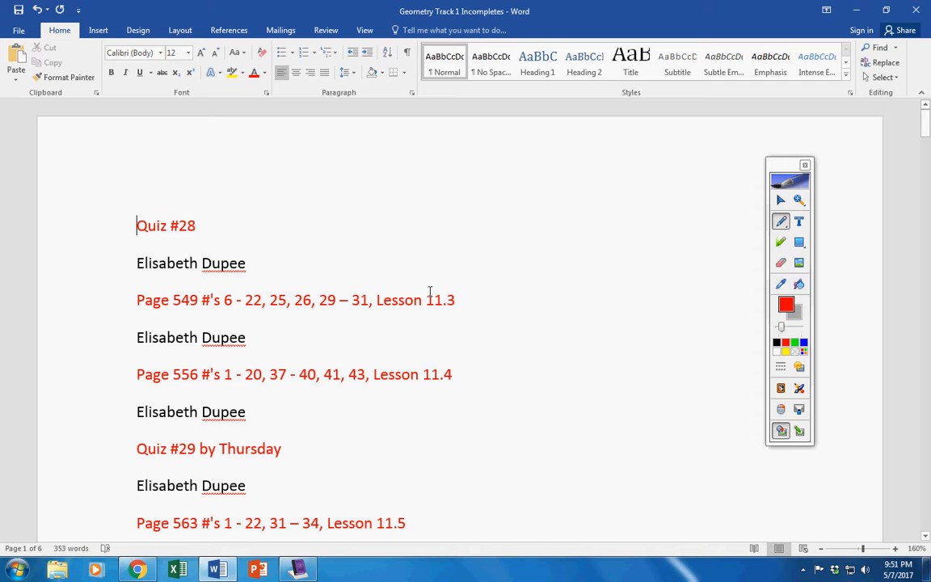
pyautogui.moveTo(488, 323)
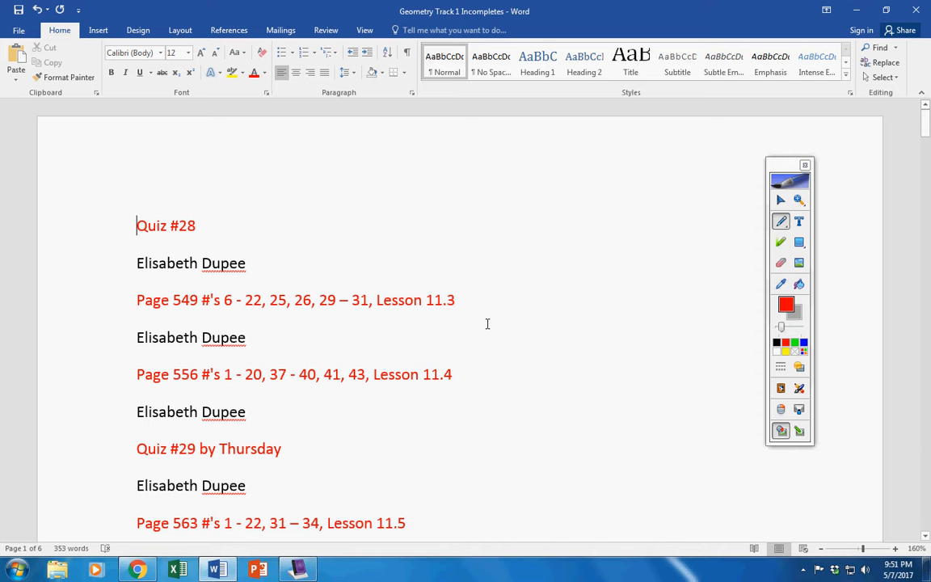
# Scroll the Geometry Track 1 Incompletes list down toward the Quiz #30 entries
pyautogui.scroll(-3)
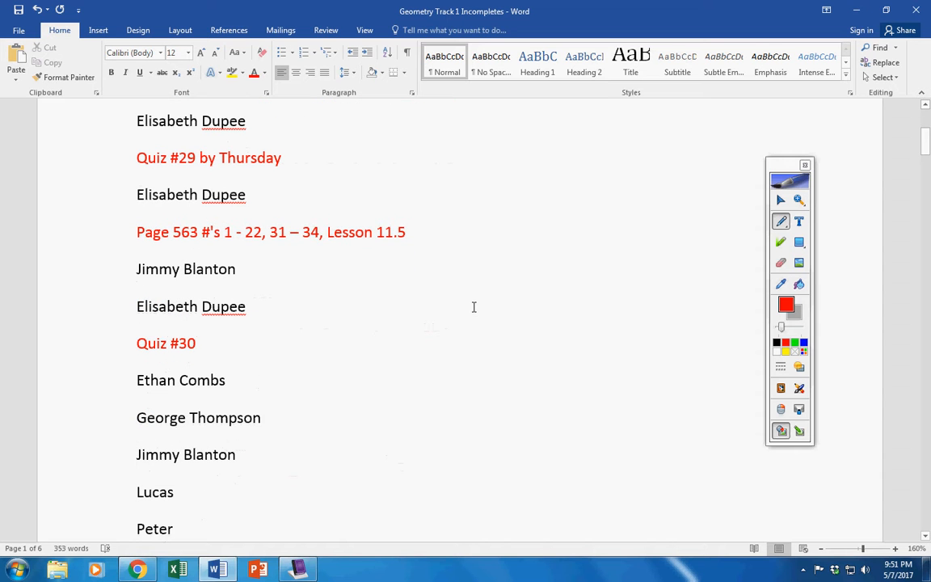
pyautogui.moveTo(430, 313)
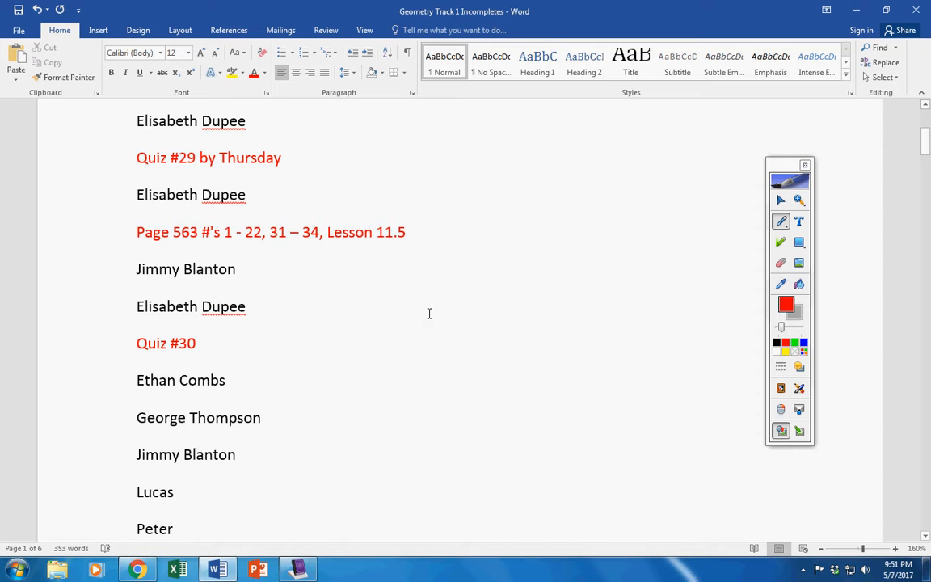
pyautogui.moveTo(423, 311)
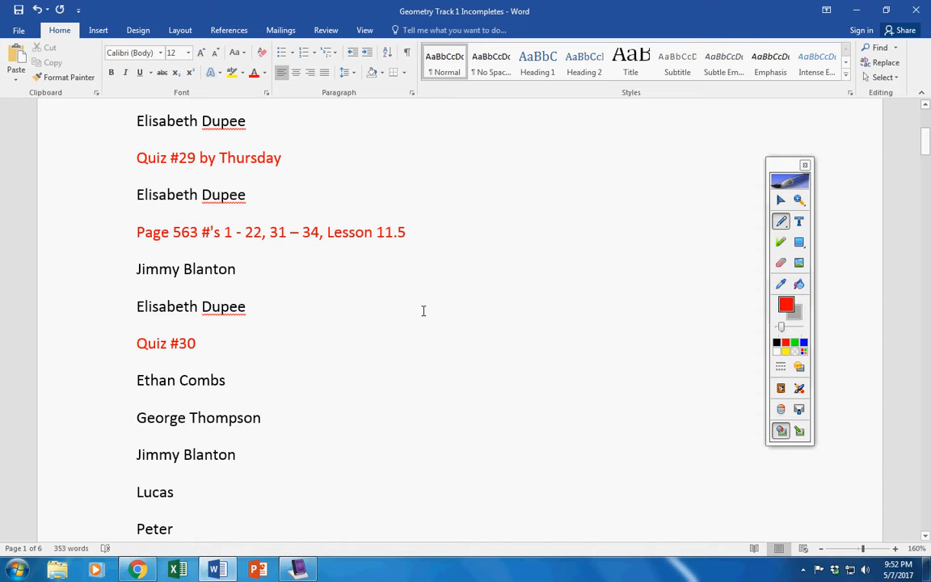
pyautogui.moveTo(359, 298)
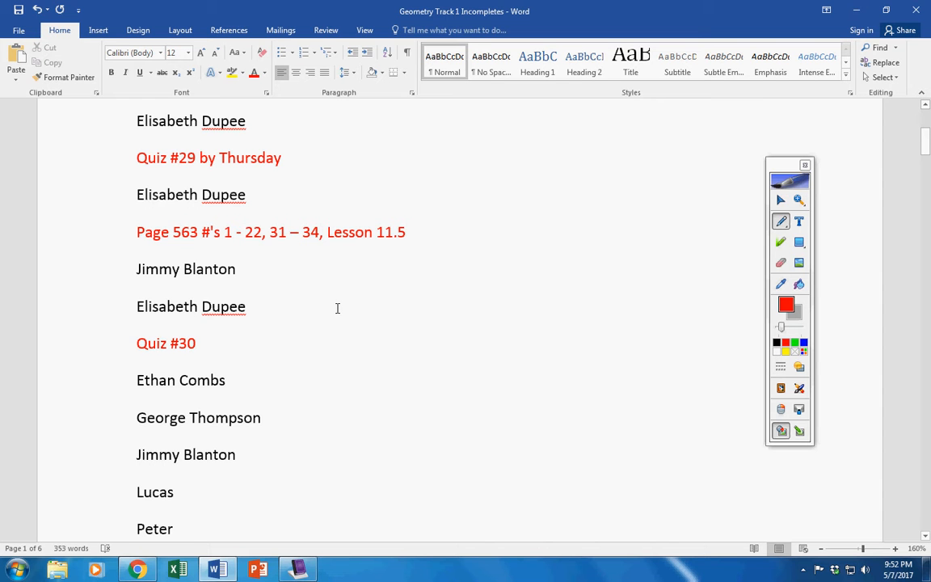
pyautogui.moveTo(365, 255)
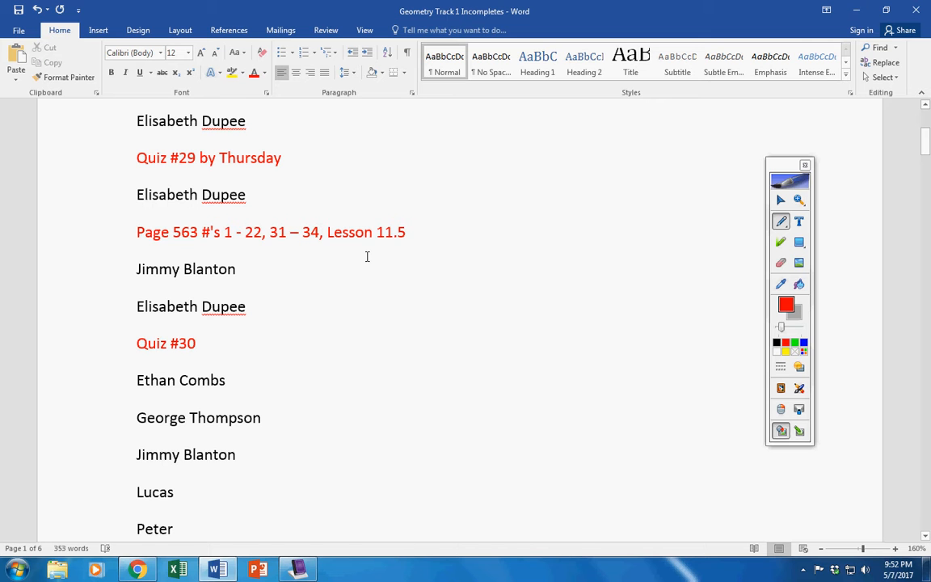
pyautogui.scroll(-3)
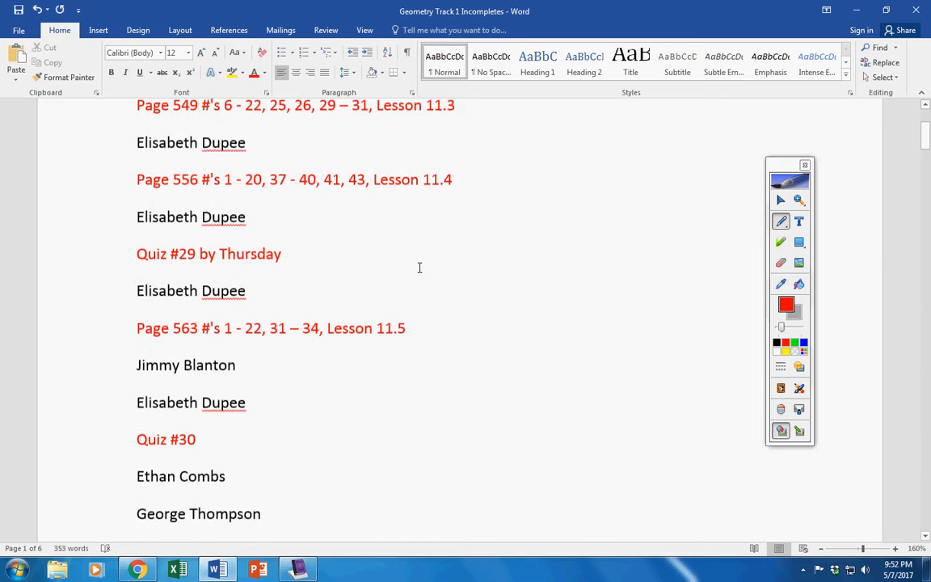
pyautogui.scroll(-3)
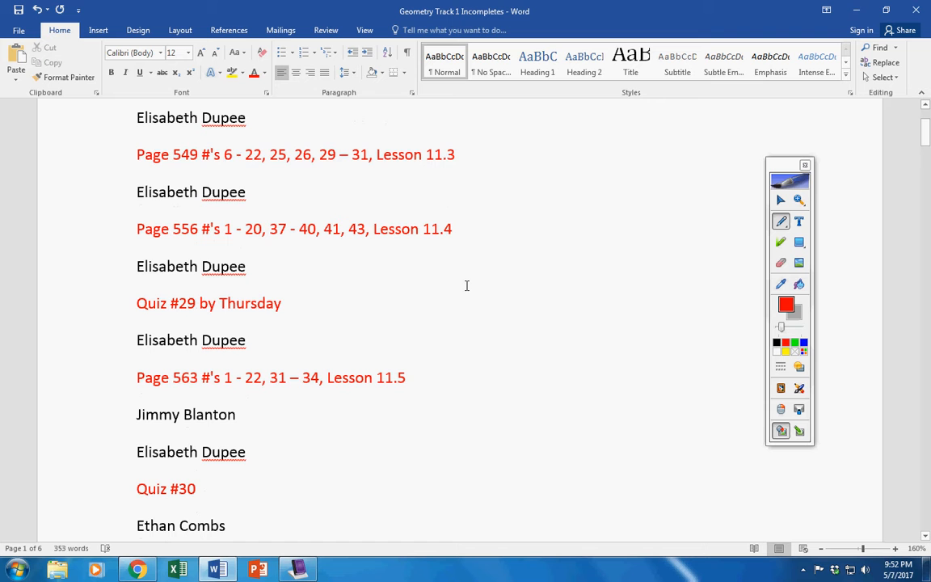
pyautogui.scroll(-3)
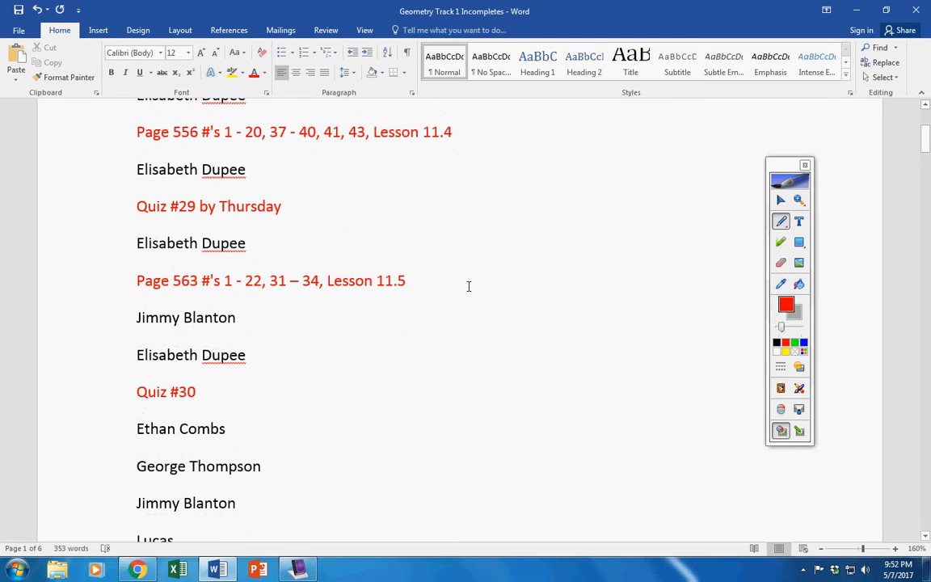
pyautogui.scroll(-3)
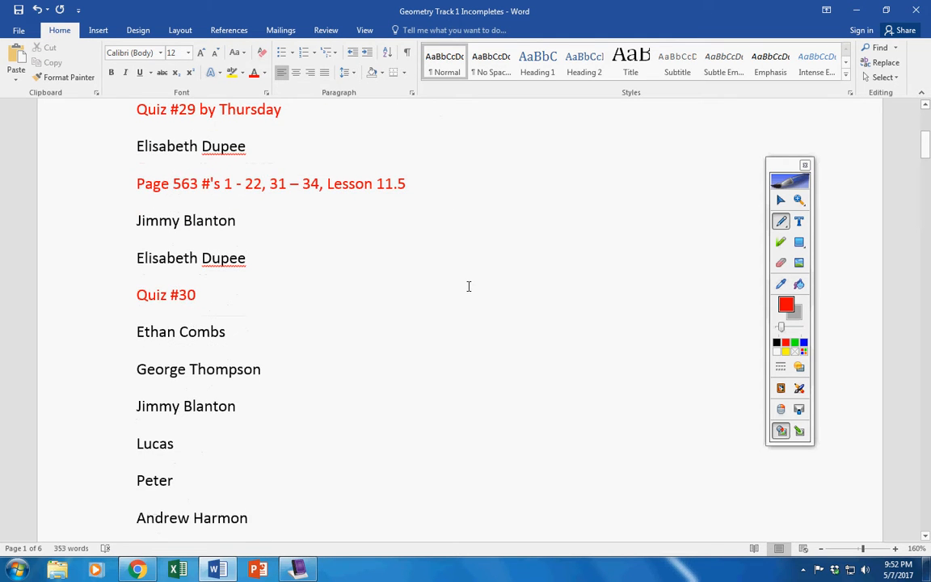
pyautogui.scroll(-3)
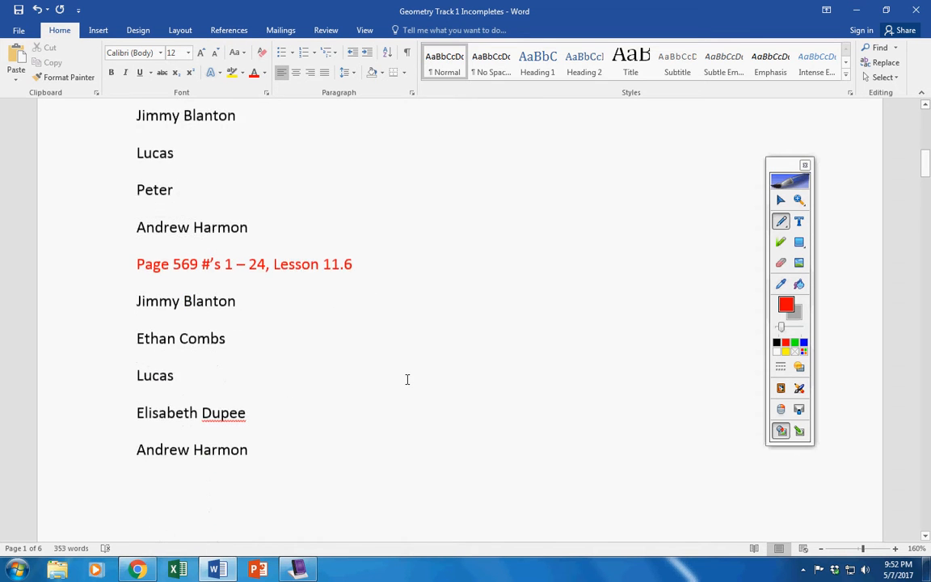
pyautogui.scroll(-3)
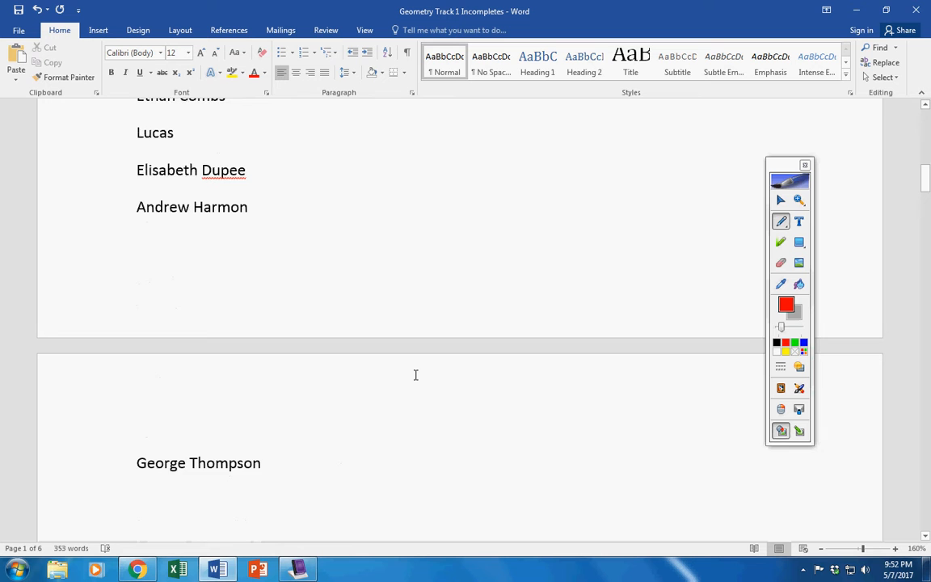
pyautogui.scroll(-3)
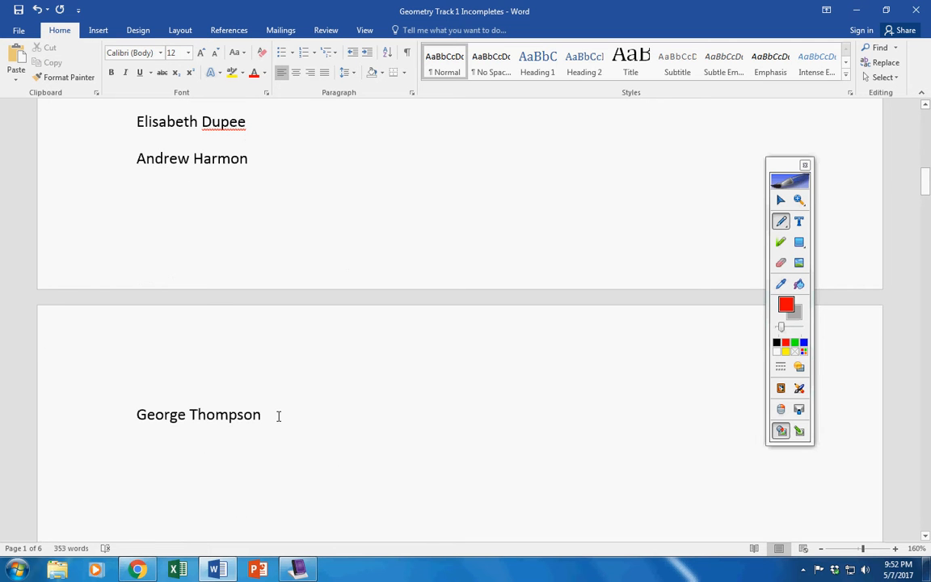
pyautogui.scroll(3)
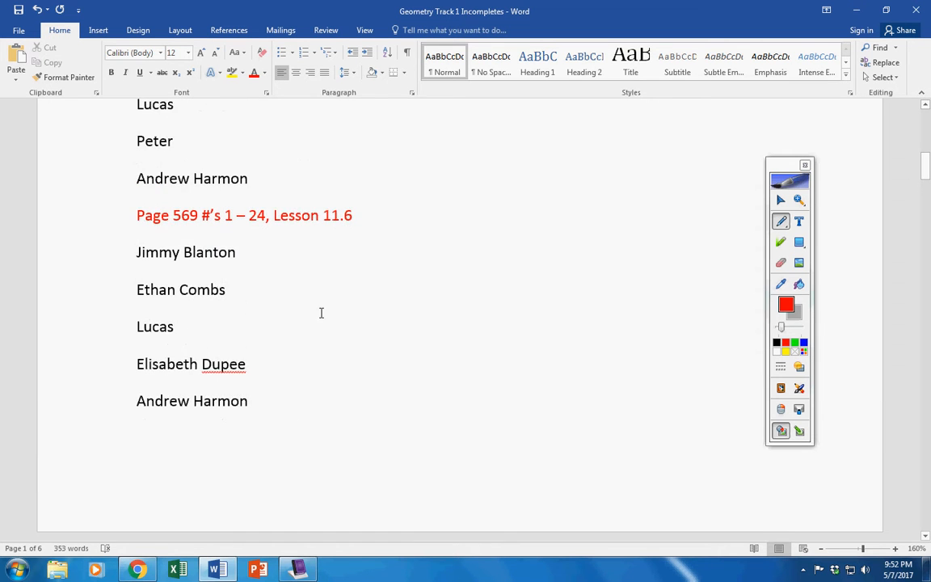
pyautogui.scroll(-3)
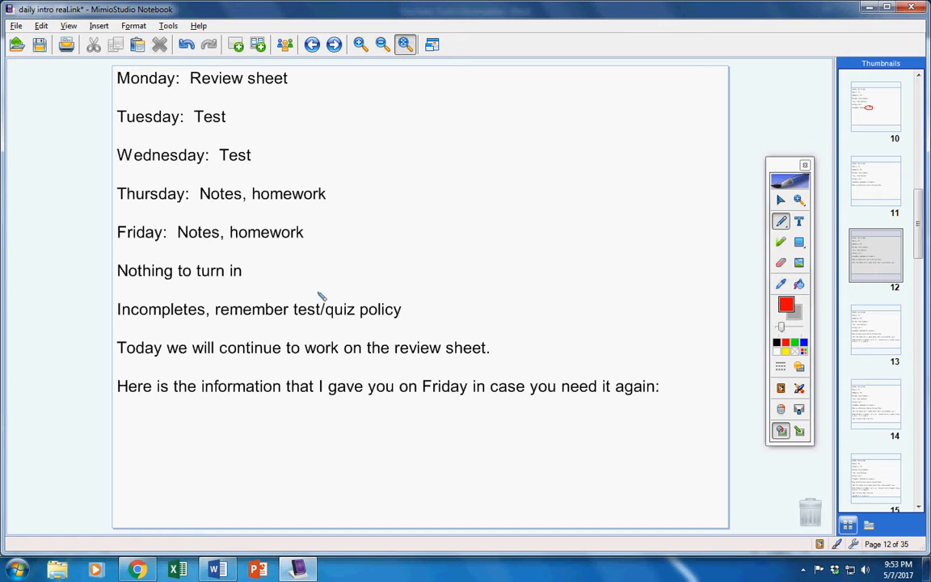
# Step the announcements notebook forward to page 18 with the help videos and A averages
pyautogui.click(876, 329)
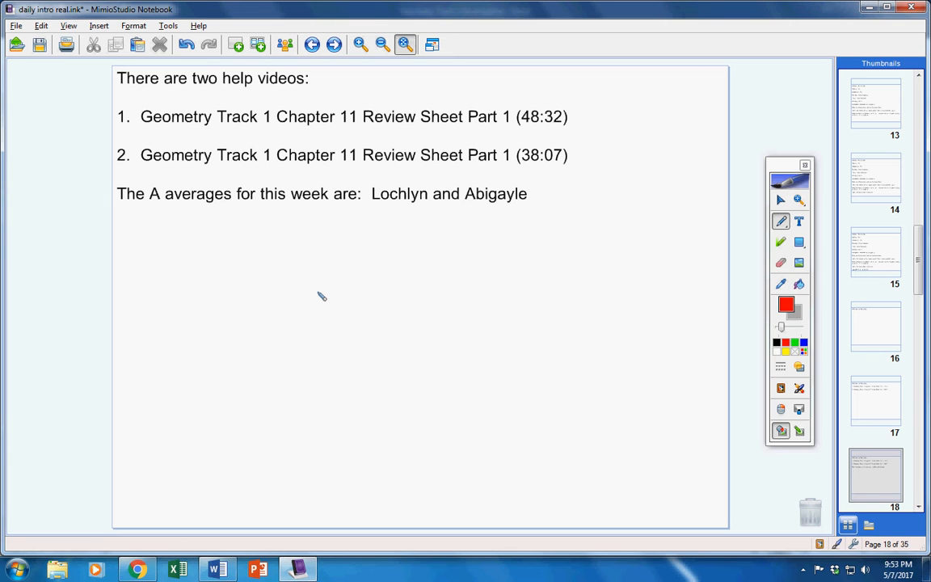
pyautogui.moveTo(374, 257)
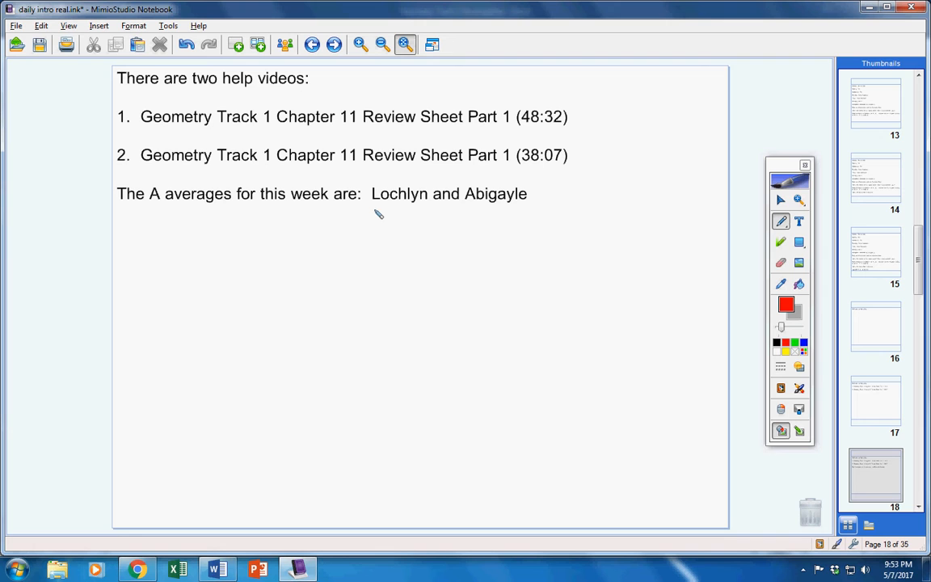
# Add 'Your quiz from Friday is graded and entered into Sycamore.' and underline 'are due by Friday' in red
pyautogui.write('Your quiz from Friday is graded and entered into Sycamore.')
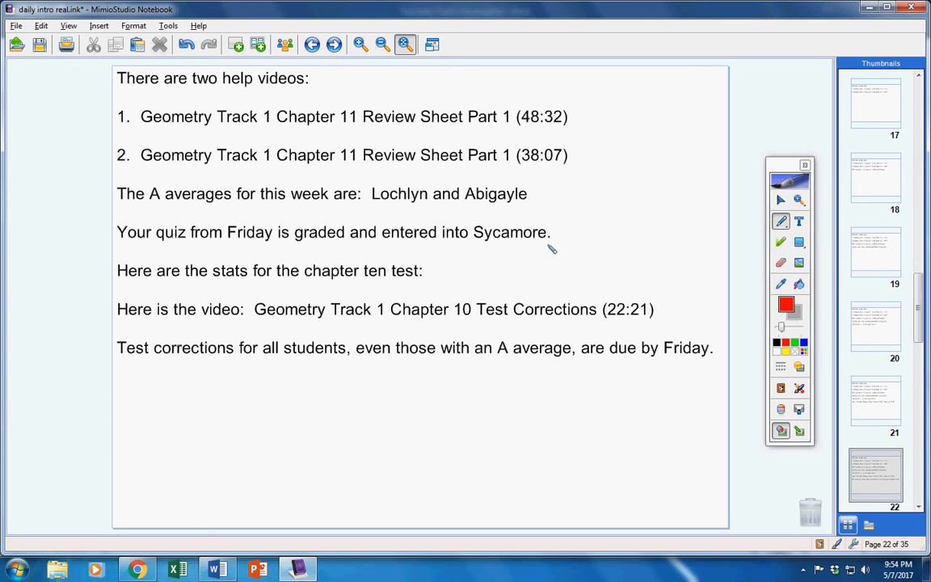
pyautogui.moveTo(588, 362)
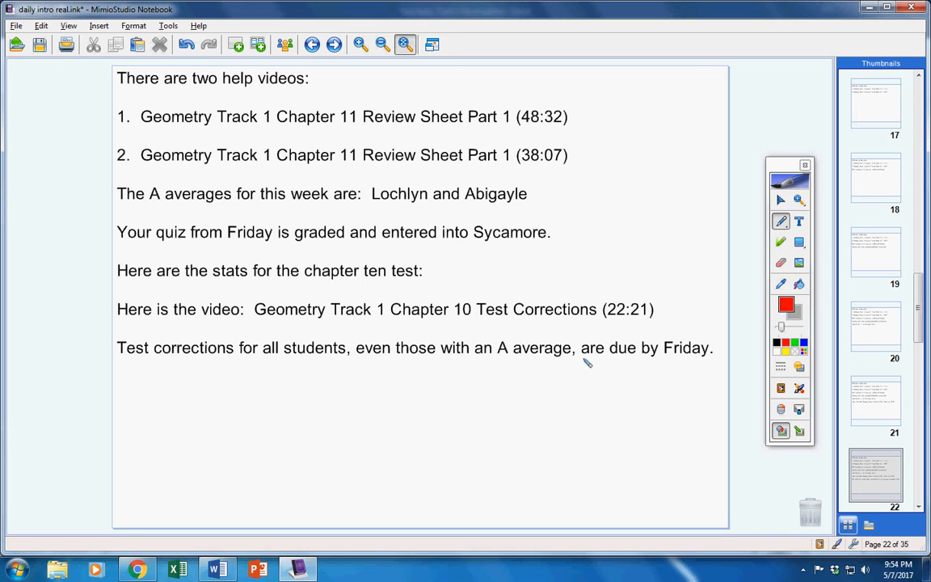
pyautogui.moveTo(583, 360); pyautogui.dragTo(708, 362)
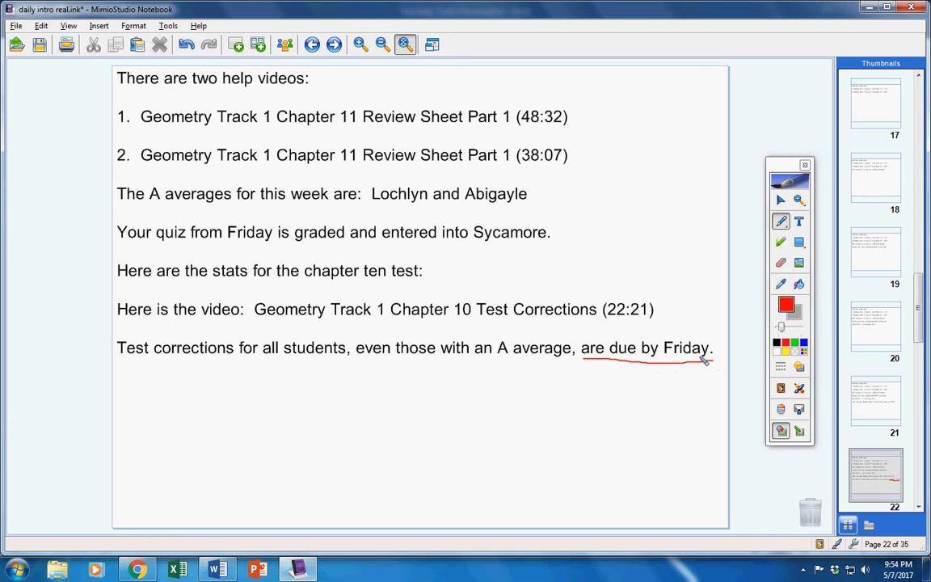